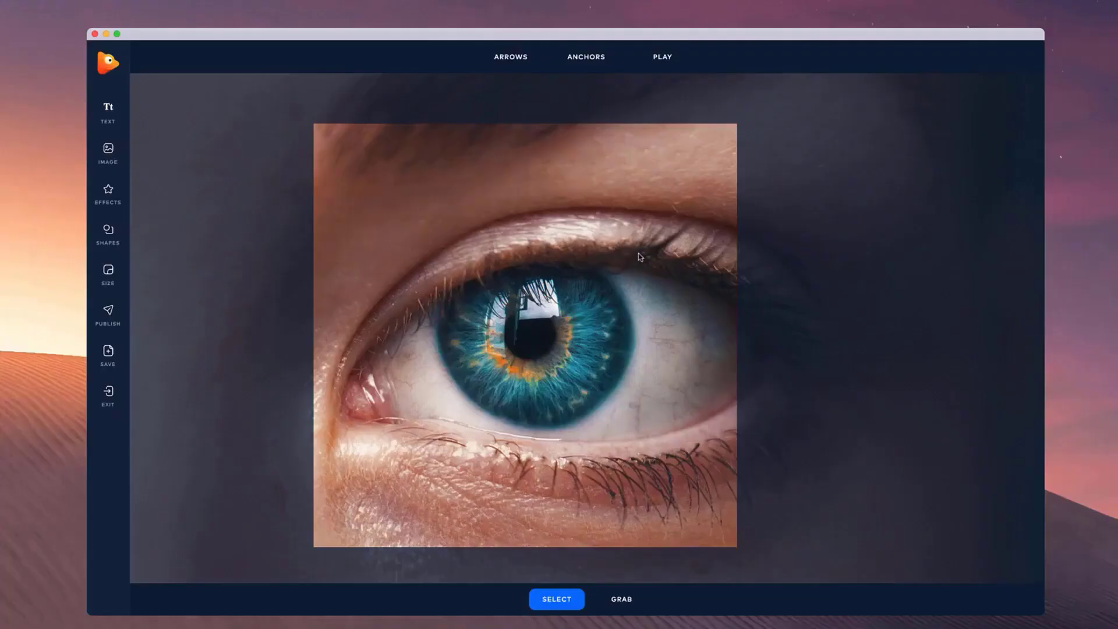
{"action": "mouse_move", "coordinate": [546, 401]}
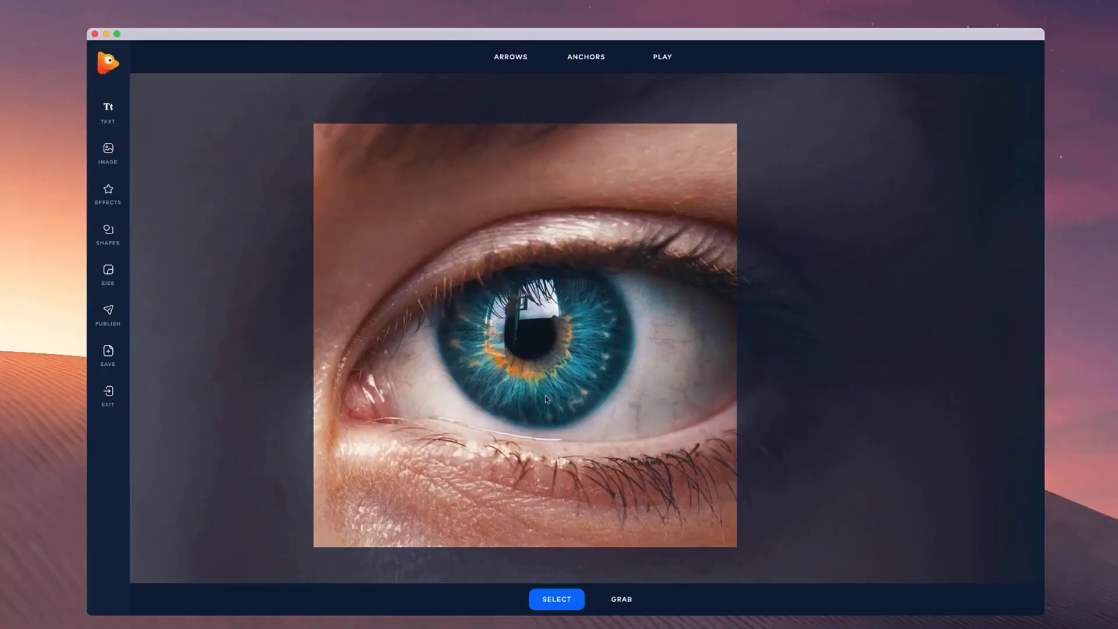
{"action": "mouse_move", "coordinate": [603, 53]}
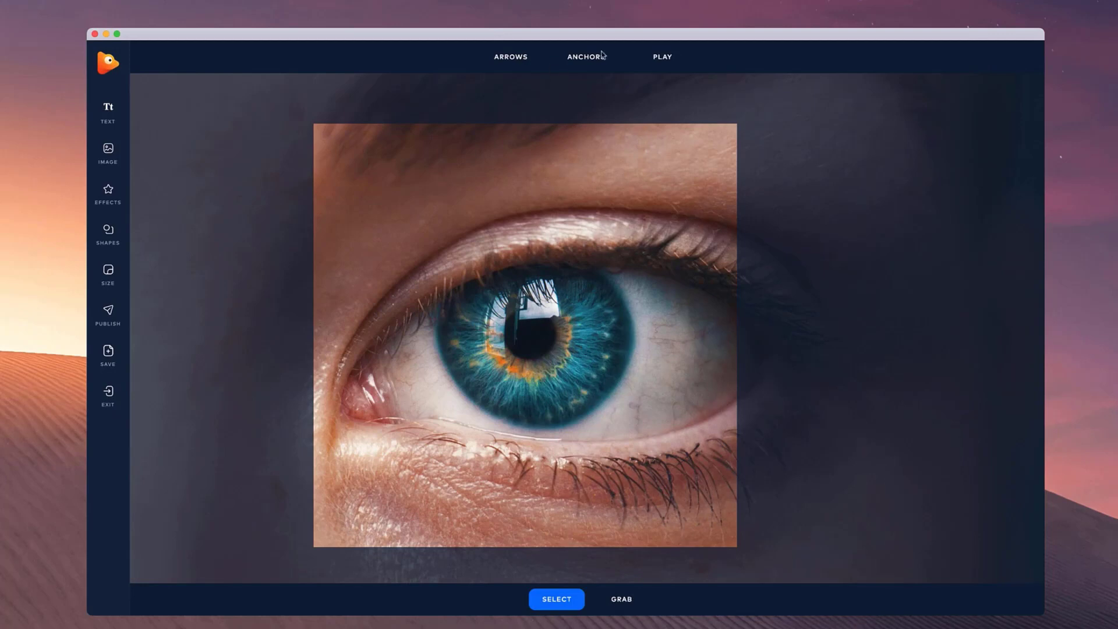
- Place path-style anchor points ringing the iris edge and the pupil rim
{"action": "left_click", "coordinate": [586, 57]}
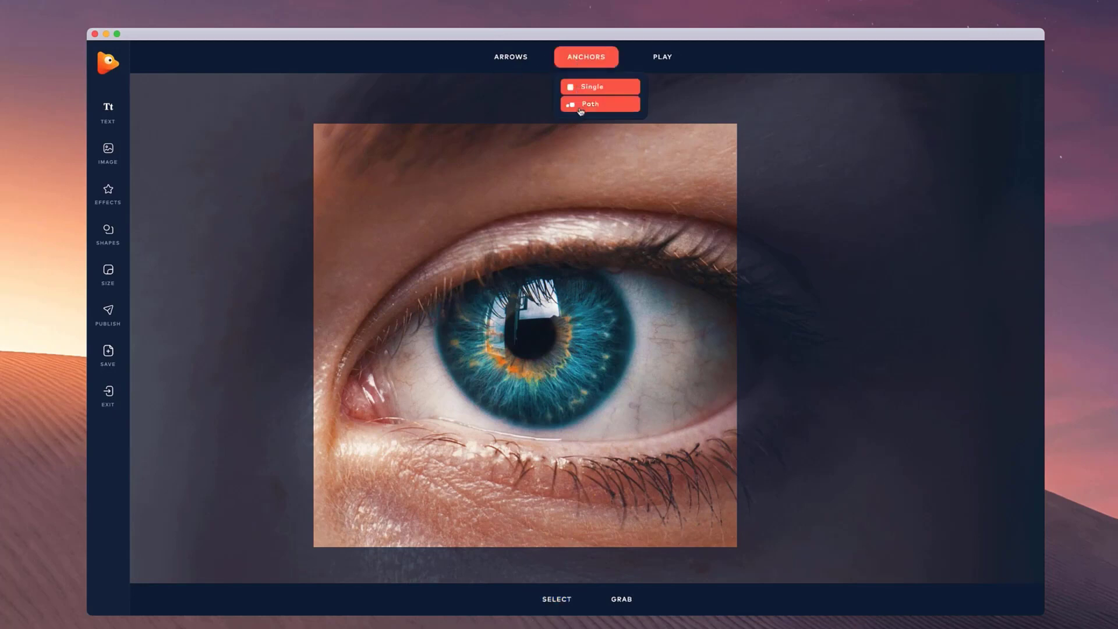
{"action": "left_click", "coordinate": [589, 104]}
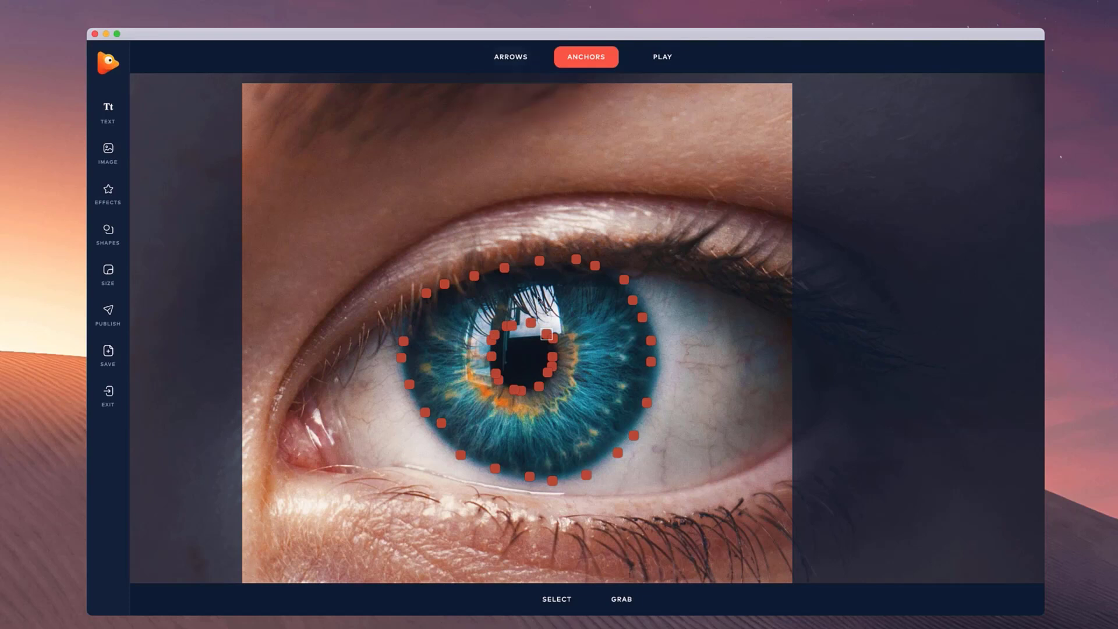
{"action": "mouse_move", "coordinate": [522, 99]}
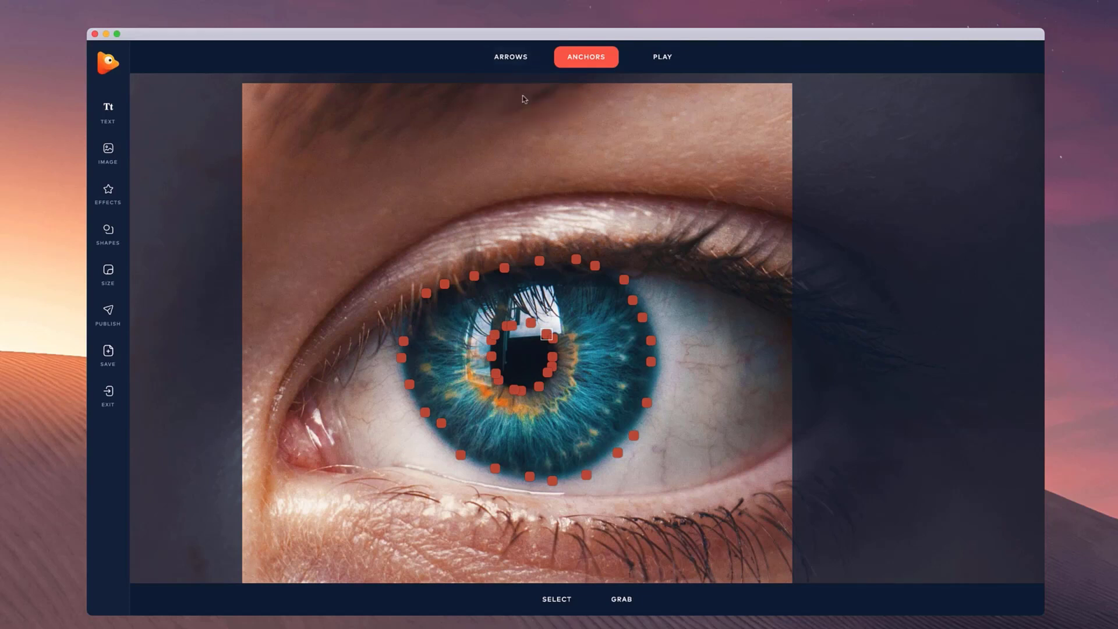
- Drag motion arrows radiating outward from the pupil across the iris and start playback
{"action": "left_click", "coordinate": [510, 57]}
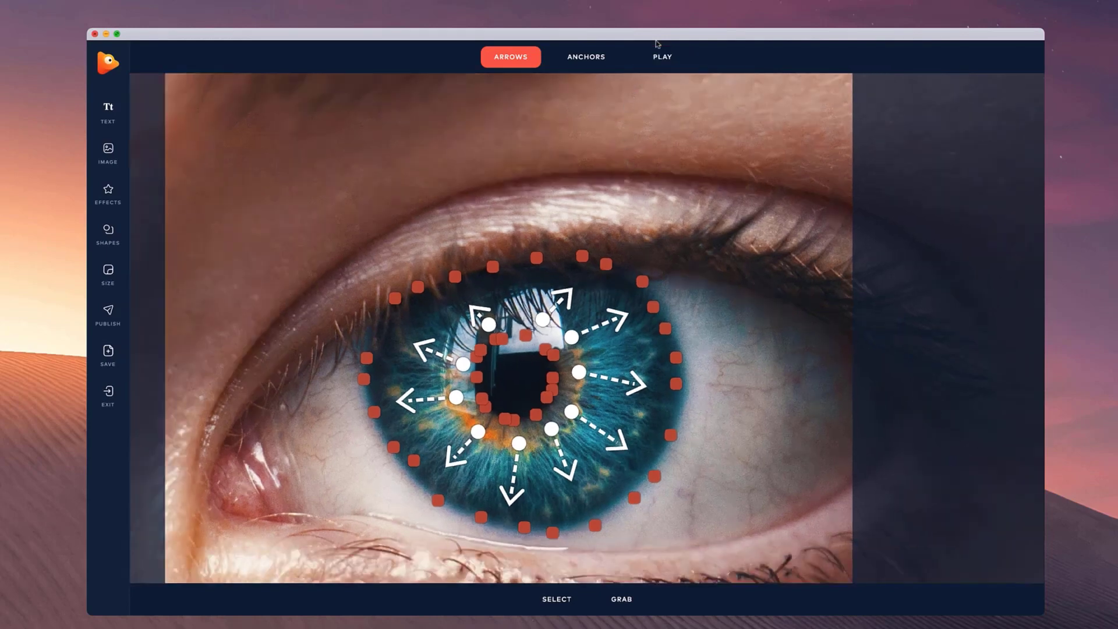
{"action": "left_click", "coordinate": [661, 57]}
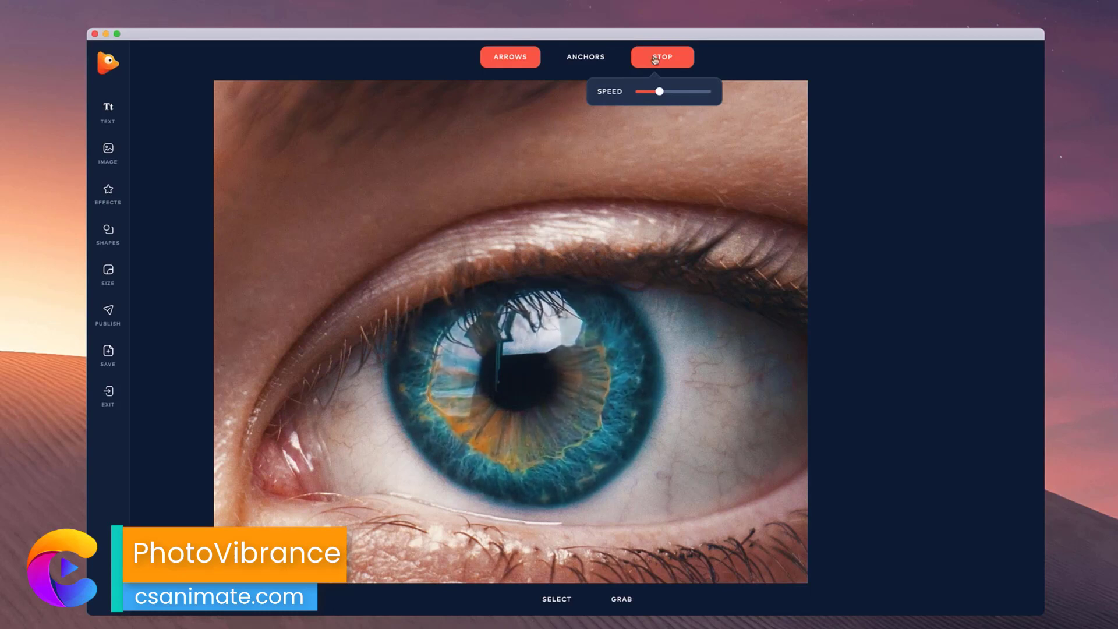
- Stop the outward-flow preview and clear the radial arrows, keeping both anchor rings
{"action": "left_click", "coordinate": [661, 56]}
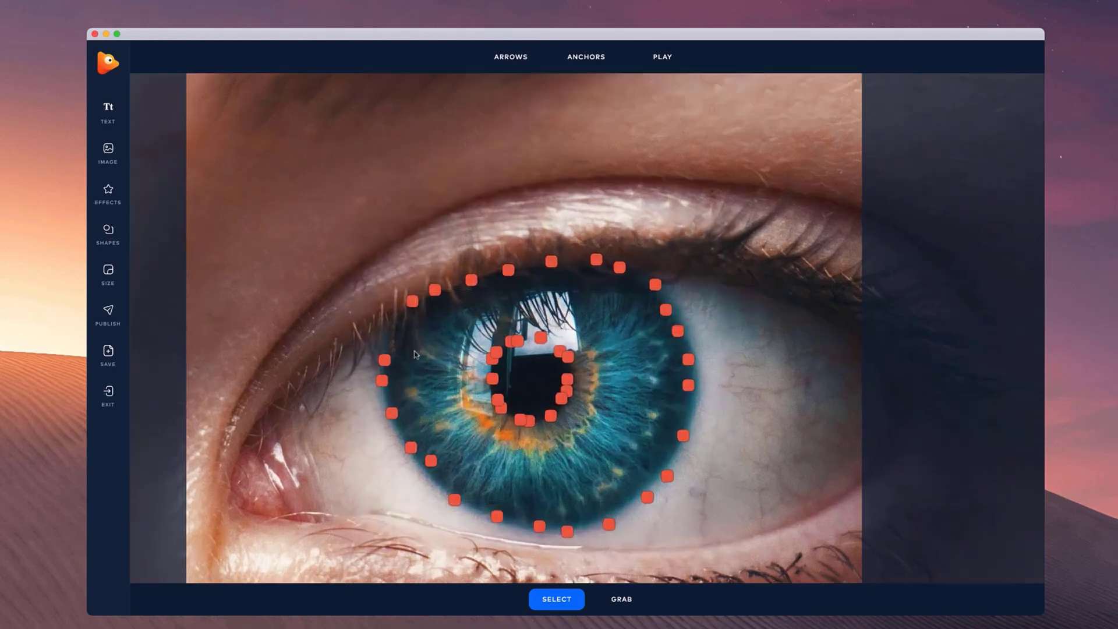
- Draw a loop of arrows circling the iris and play the rotating animation
{"action": "left_click", "coordinate": [510, 56]}
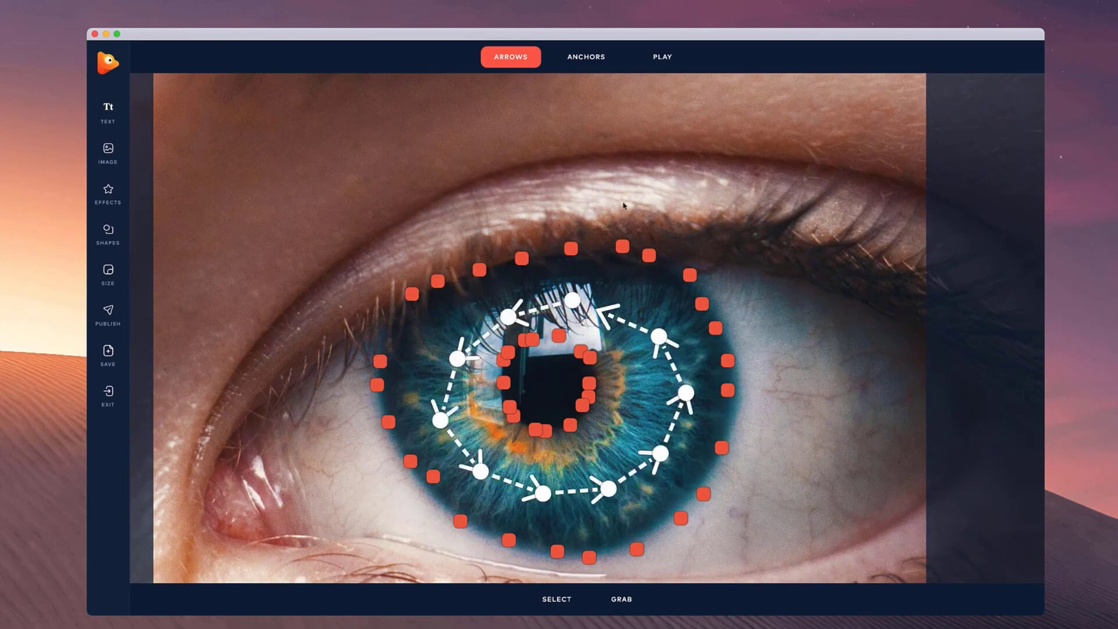
{"action": "left_click", "coordinate": [662, 57]}
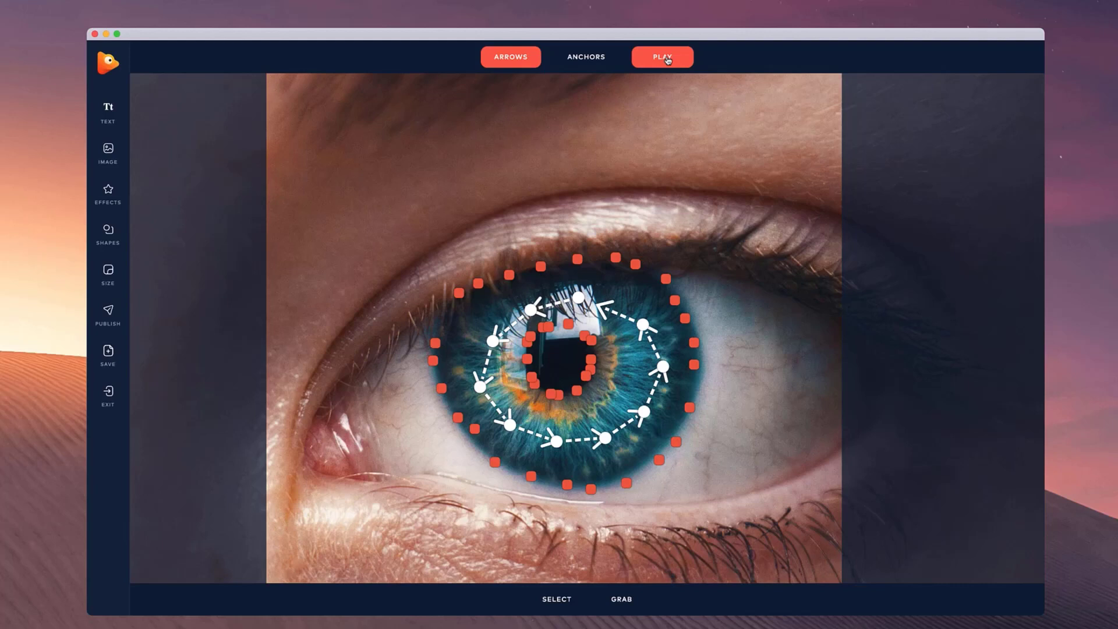
{"action": "left_click", "coordinate": [661, 56]}
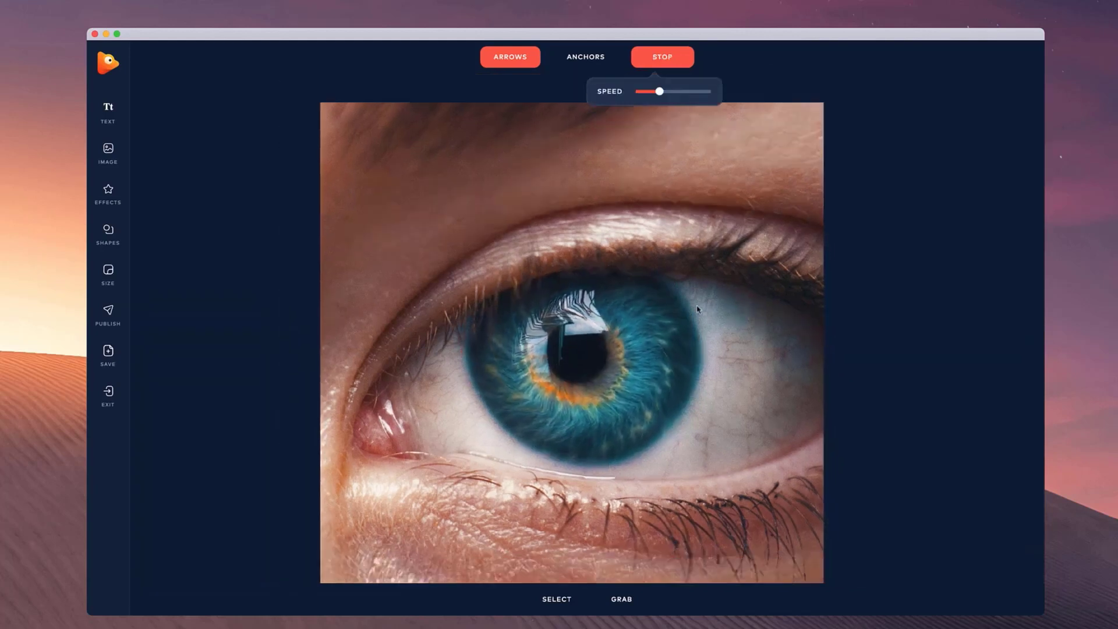